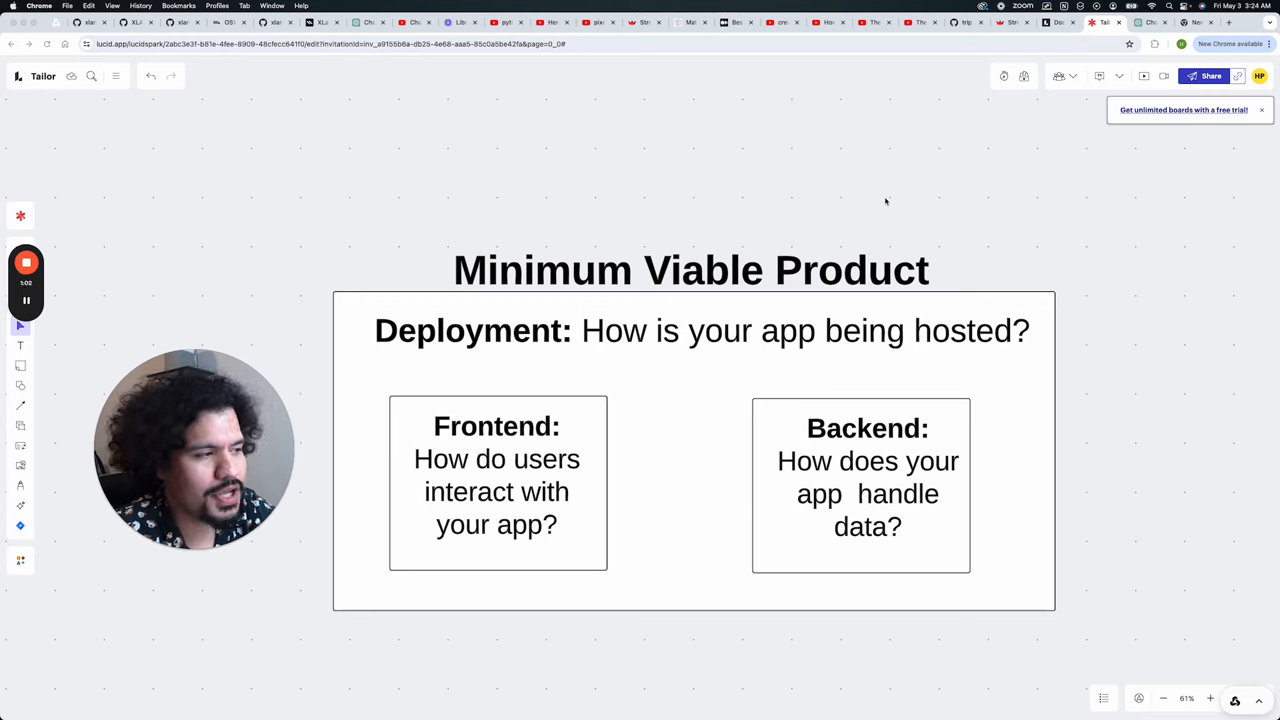
{"action": "mouse_move", "coordinate": [760, 362]}
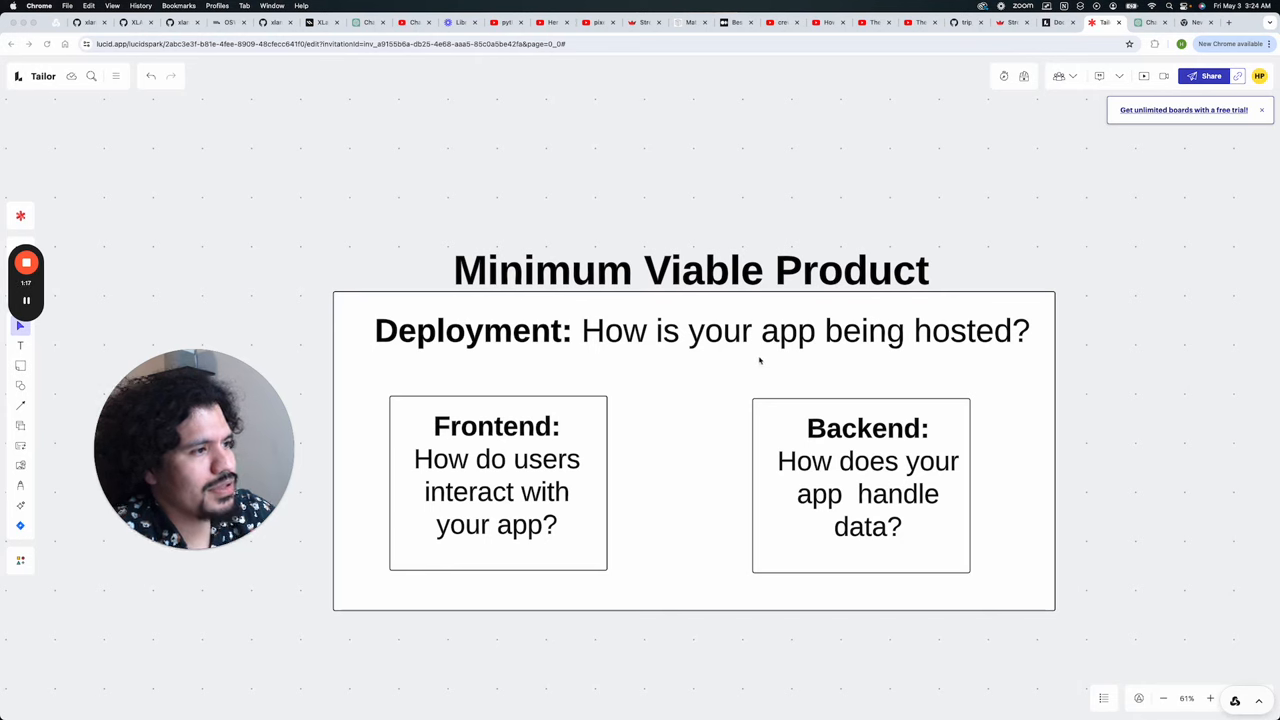
{"action": "mouse_move", "coordinate": [751, 363]}
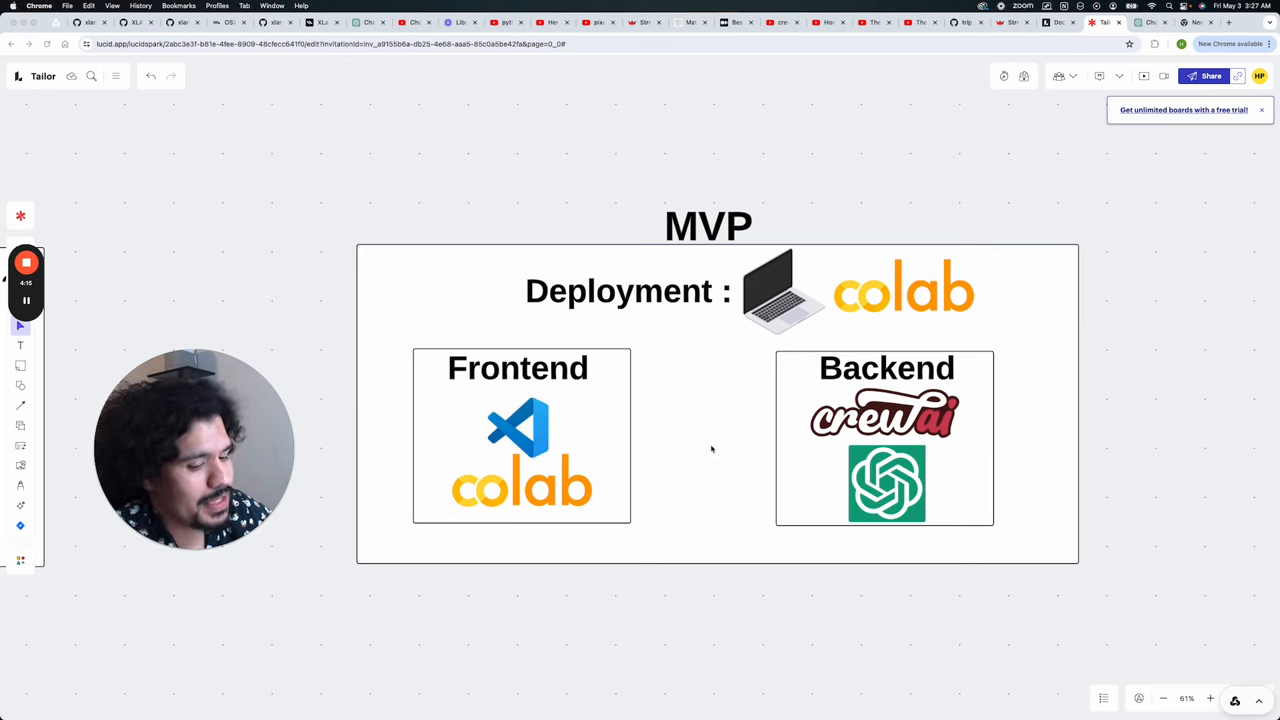
{"action": "mouse_move", "coordinate": [495, 444]}
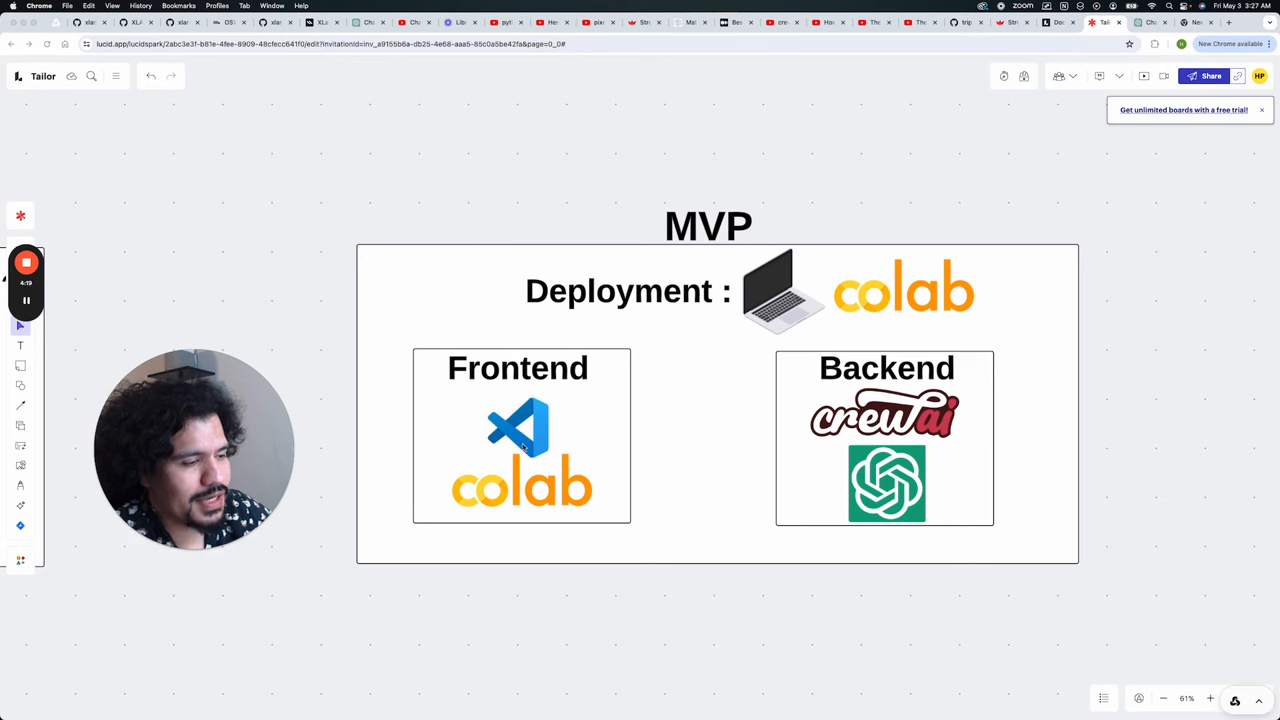
{"action": "mouse_move", "coordinate": [523, 492]}
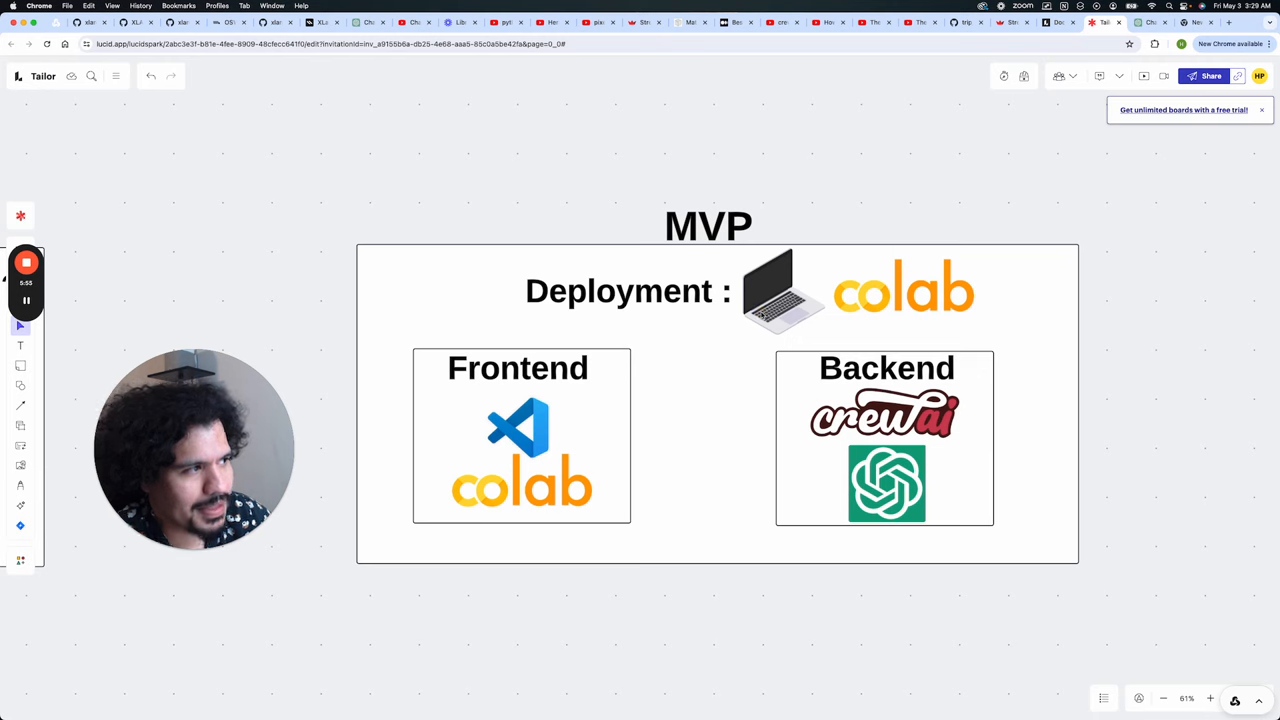
Select an element on the MVP board while swapping in the Streamlit and Render logos.
{"action": "left_click", "coordinate": [628, 291]}
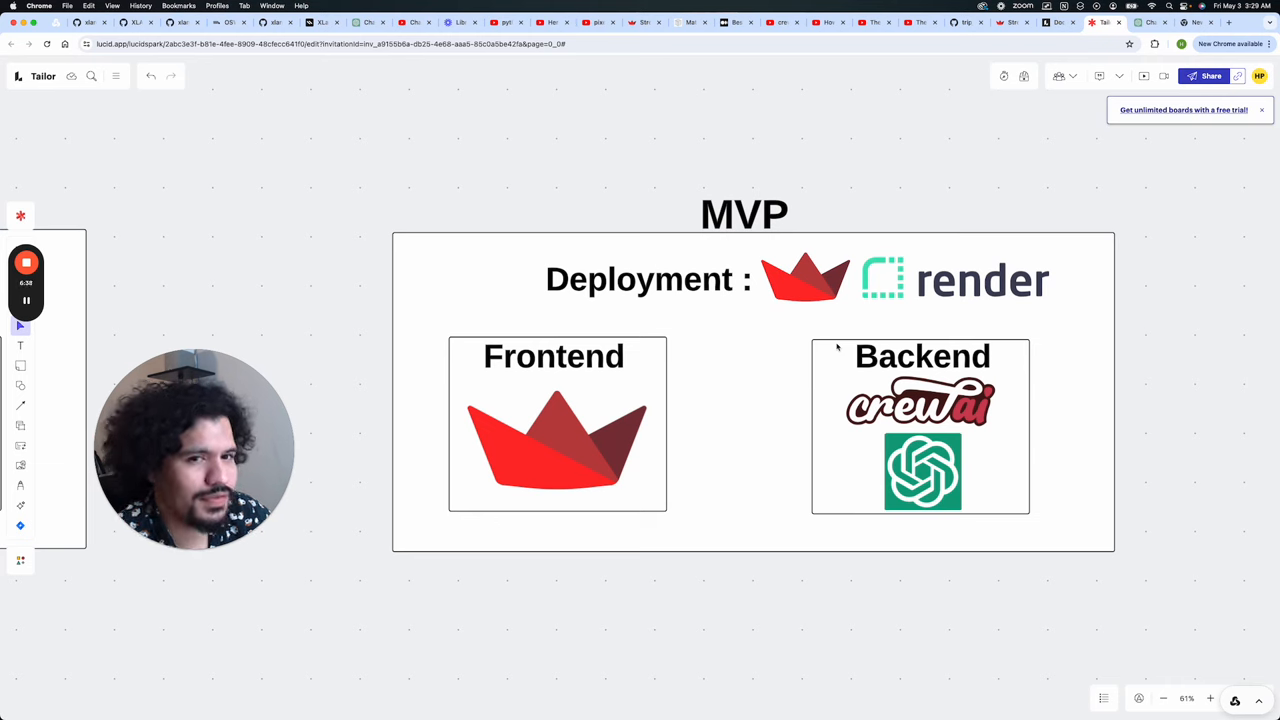
{"action": "left_click", "coordinate": [920, 425]}
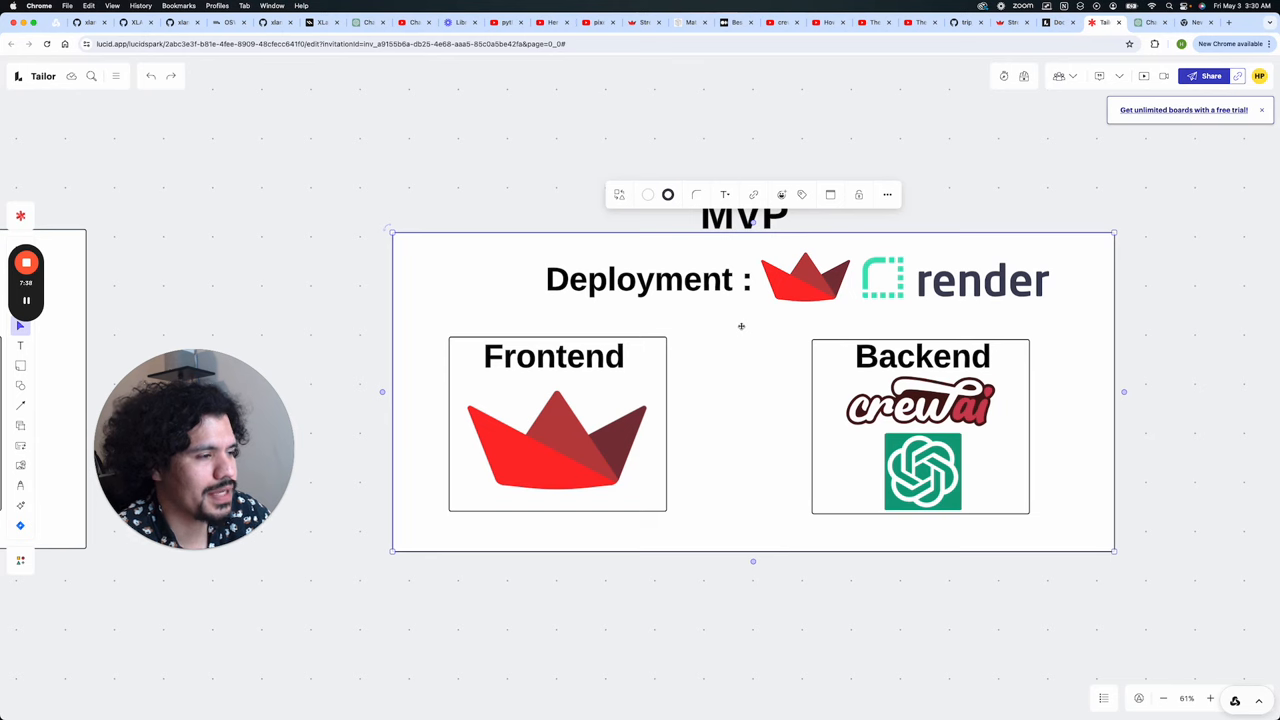
{"action": "left_click", "coordinate": [700, 596]}
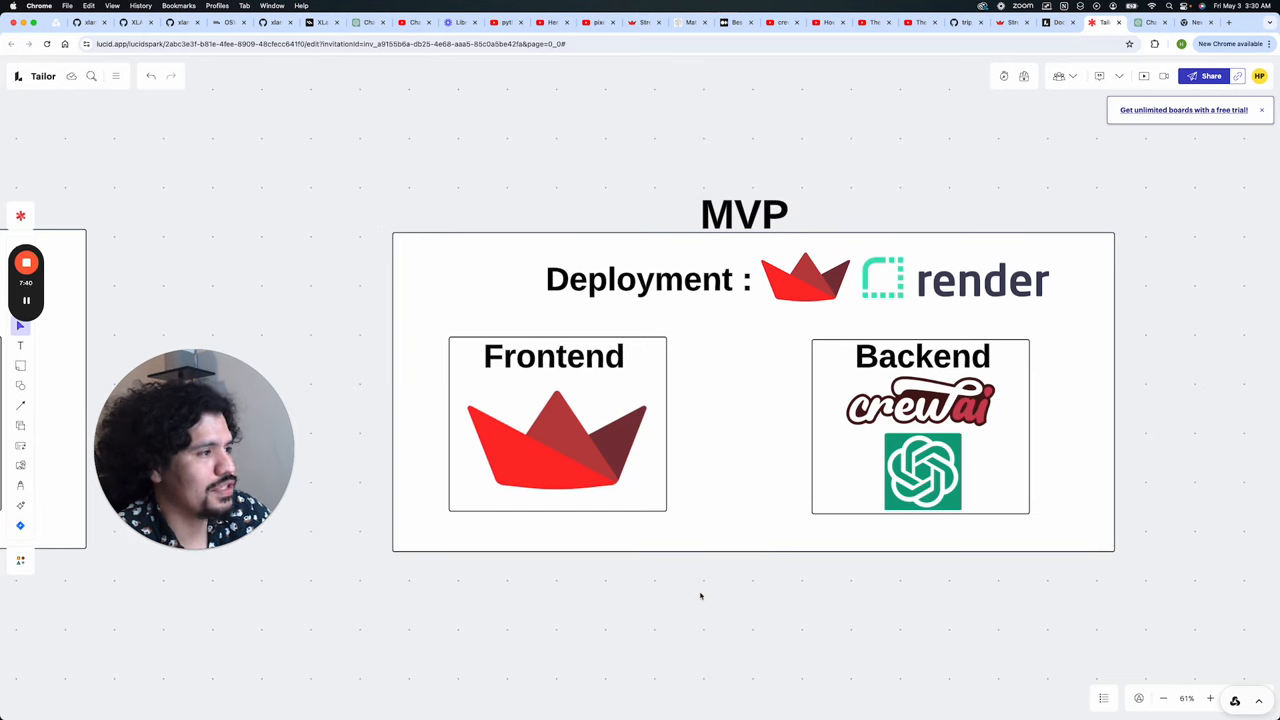